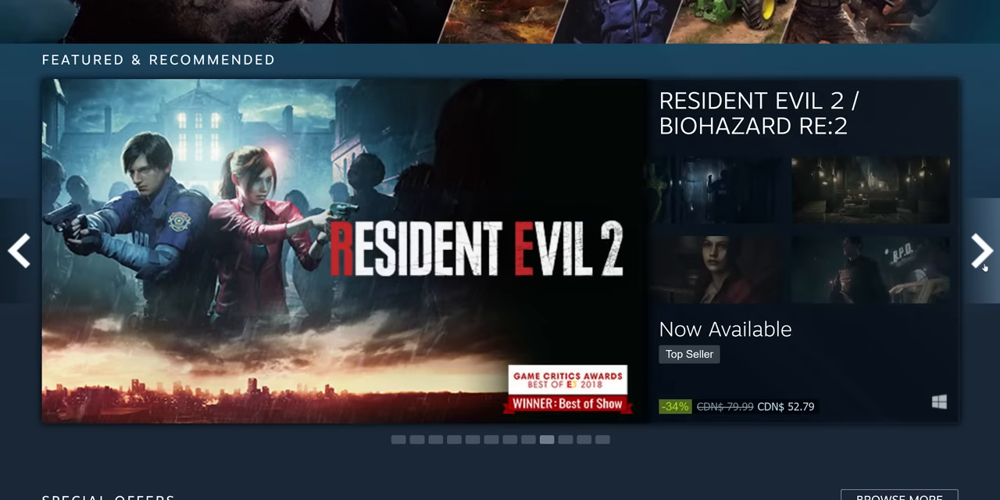
# Scroll Steam's featured games, then the Xbox Play Anywhere 'buy once, play anywhere' page.
pyautogui.scroll(-3)
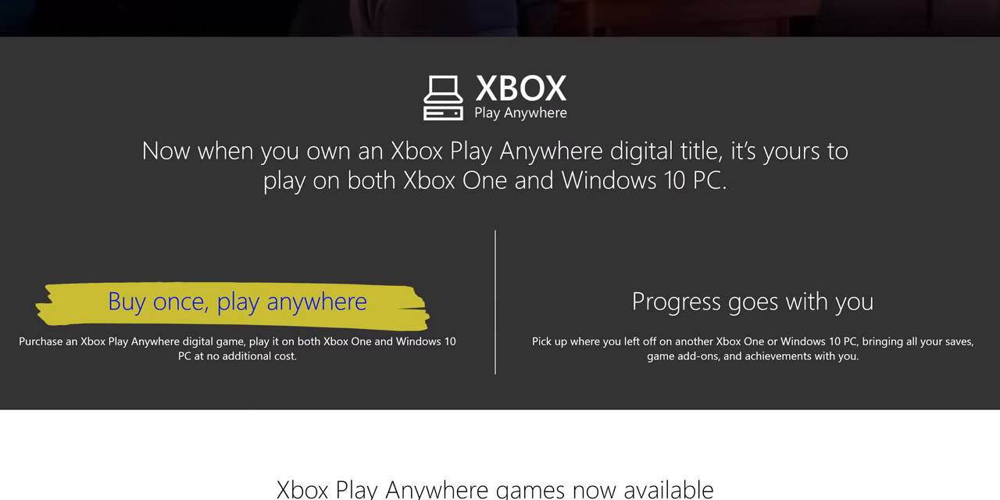
pyautogui.scroll(-3)
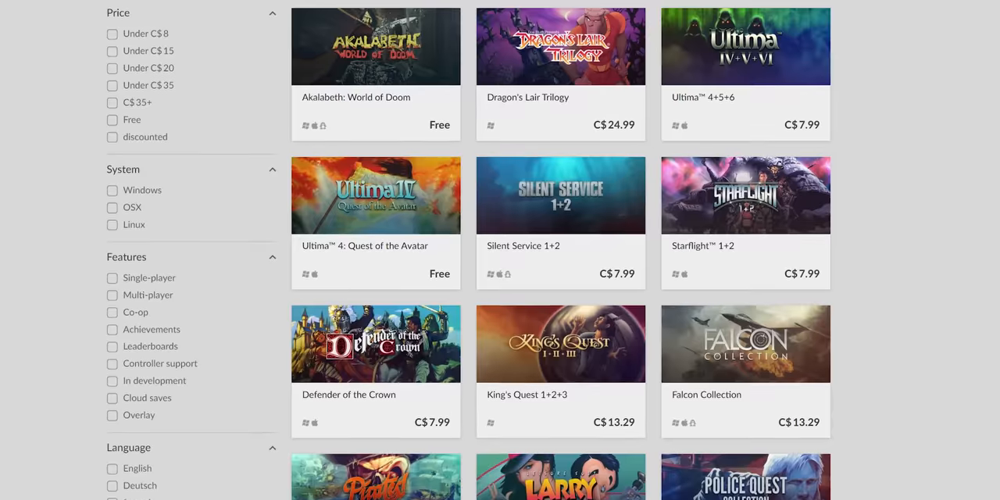
pyautogui.scroll(3)
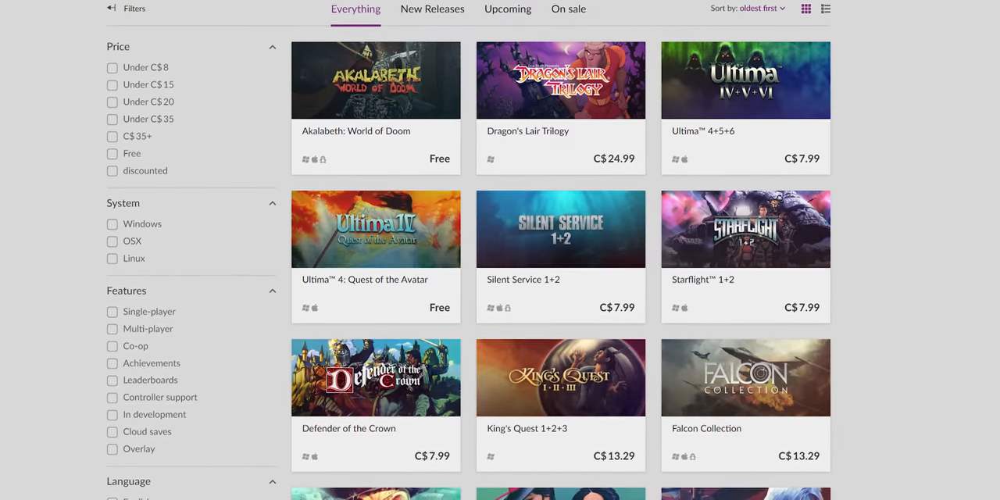
pyautogui.scroll(3)
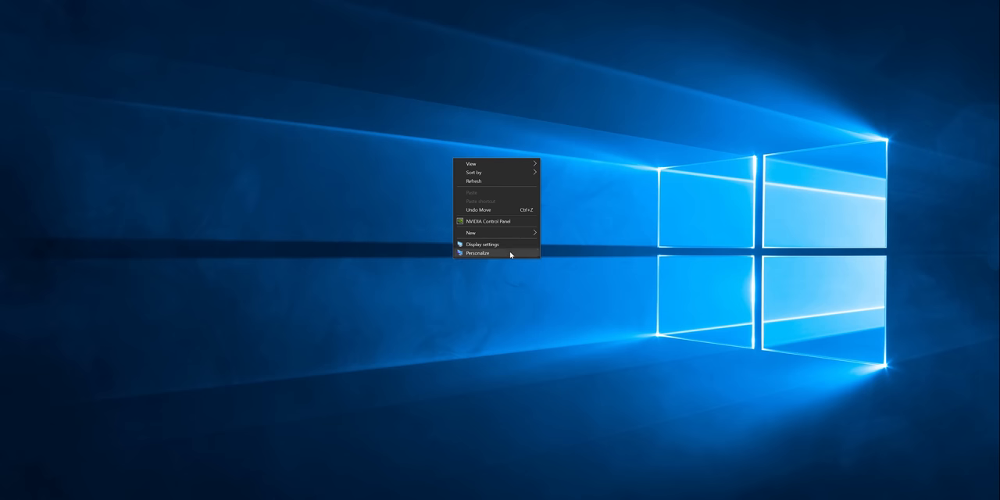
# Reach Personalize from the desktop, then follow the Mojave theme and system font tutorial clips.
pyautogui.click(478, 253)
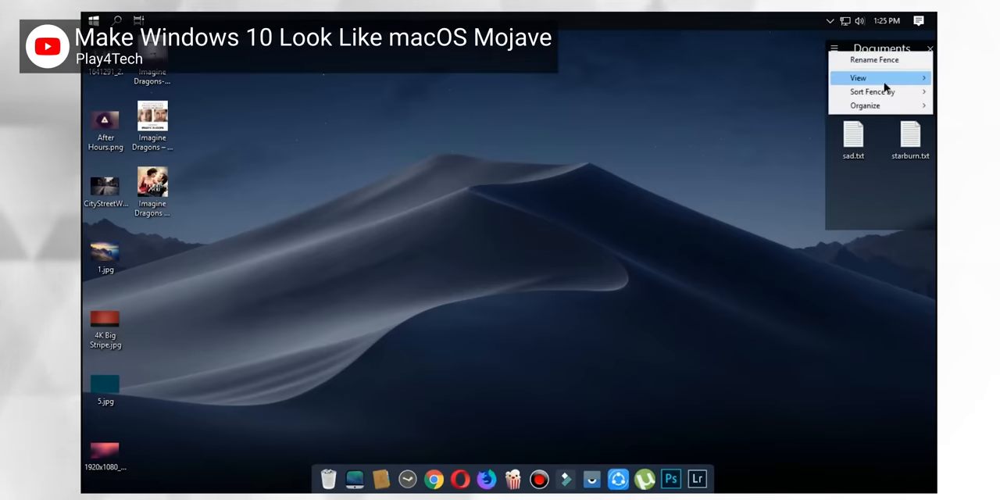
pyautogui.click(772, 85)
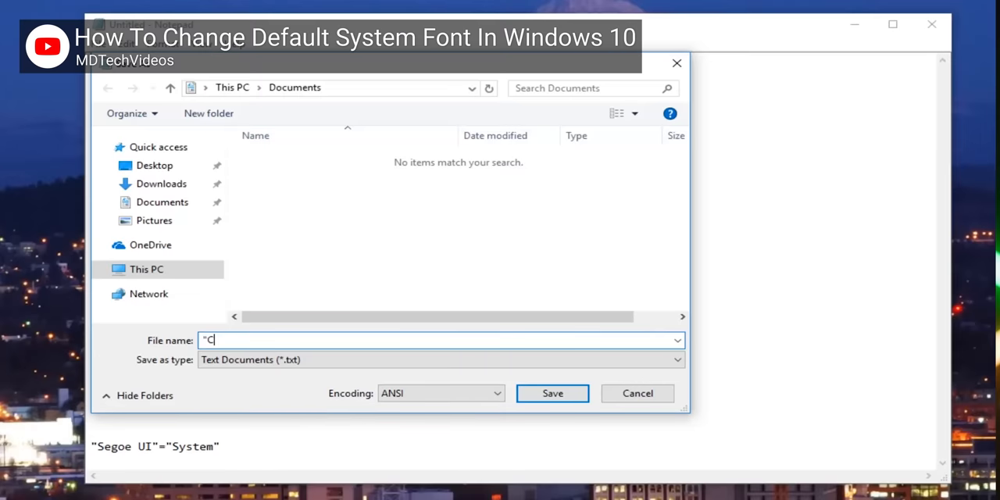
pyautogui.write('change deaul')
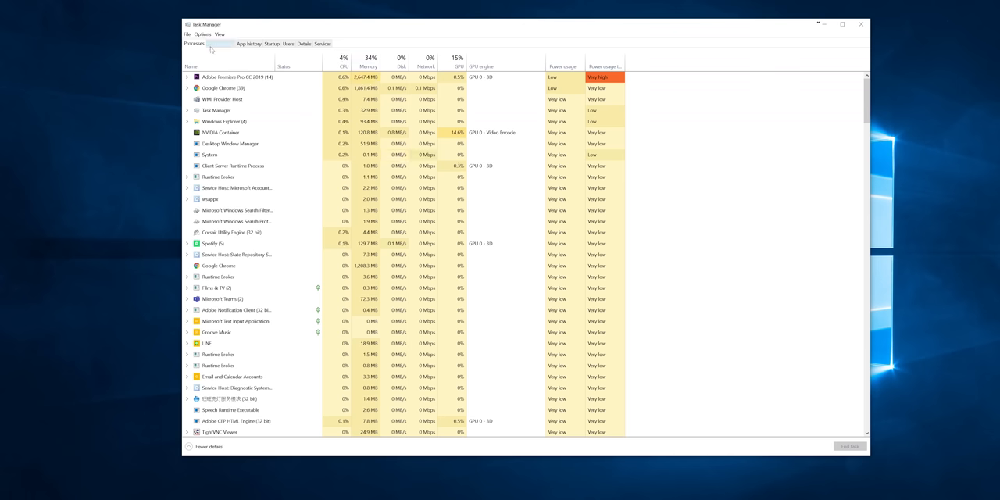
# View Task Manager's Performance graphs for CPU, Ethernet and GPU 0.
pyautogui.click(218, 43)
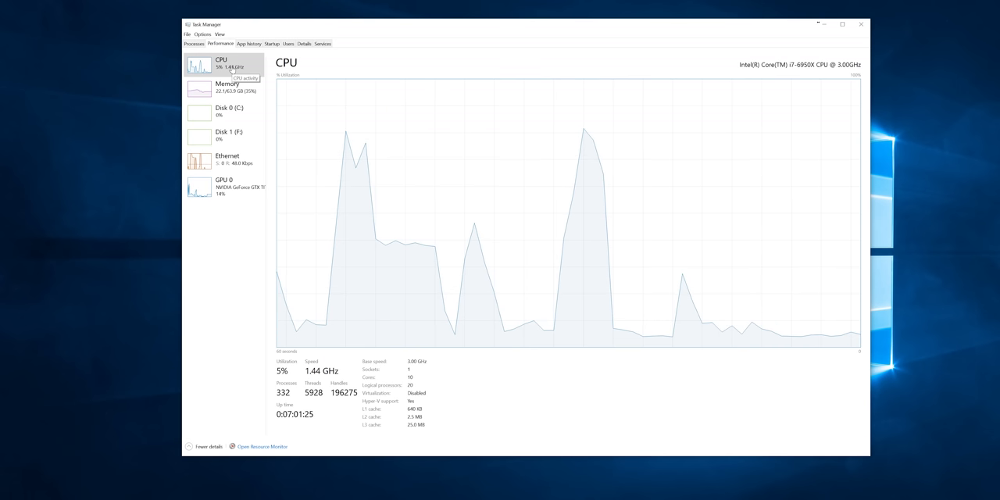
pyautogui.click(226, 160)
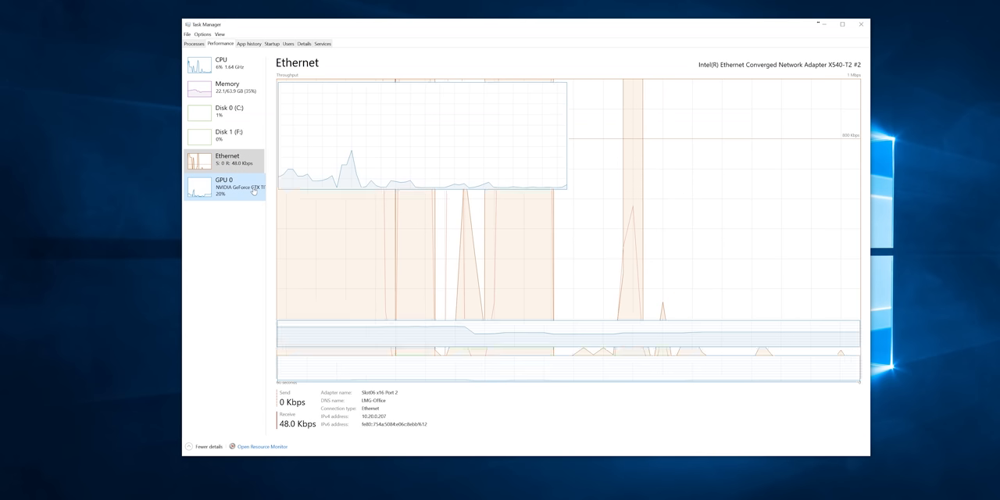
pyautogui.click(225, 188)
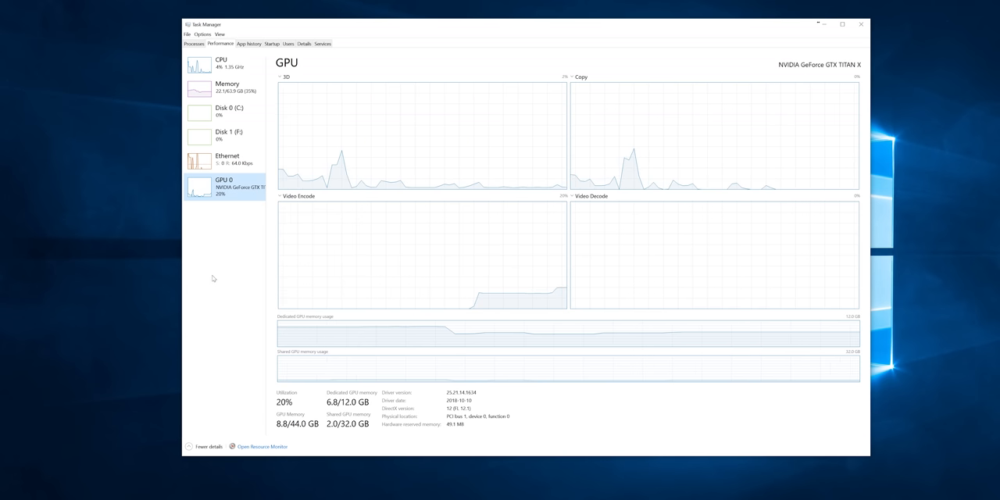
# Launch Resource Monitor and expand its per-process CPU and Memory sections.
pyautogui.click(261, 447)
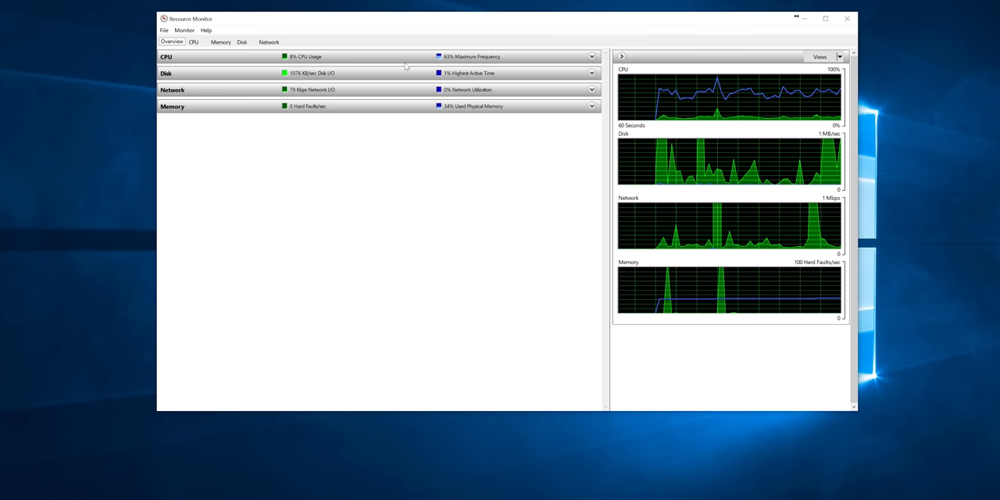
pyautogui.click(591, 56)
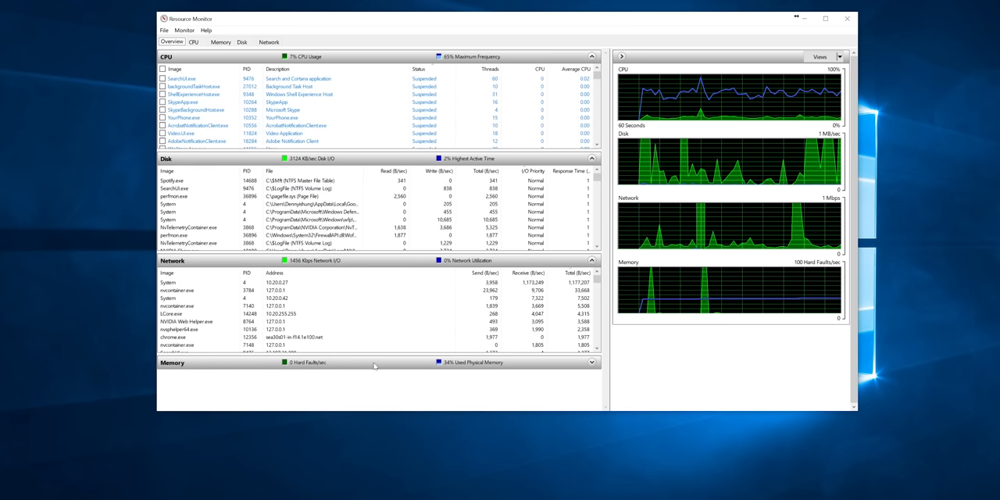
pyautogui.click(592, 362)
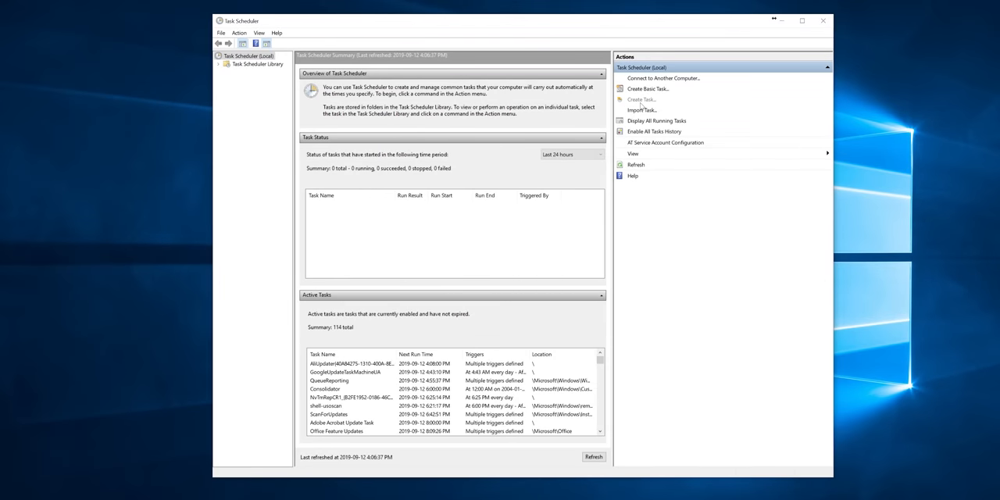
# Show the Task Scheduler summary, then scroll the article on automating tasks like emails.
pyautogui.click(641, 100)
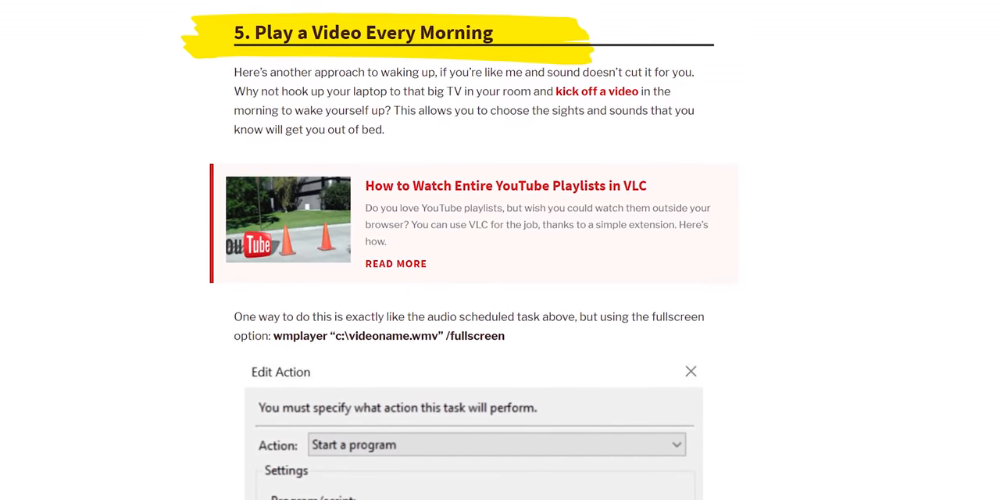
pyautogui.scroll(3)
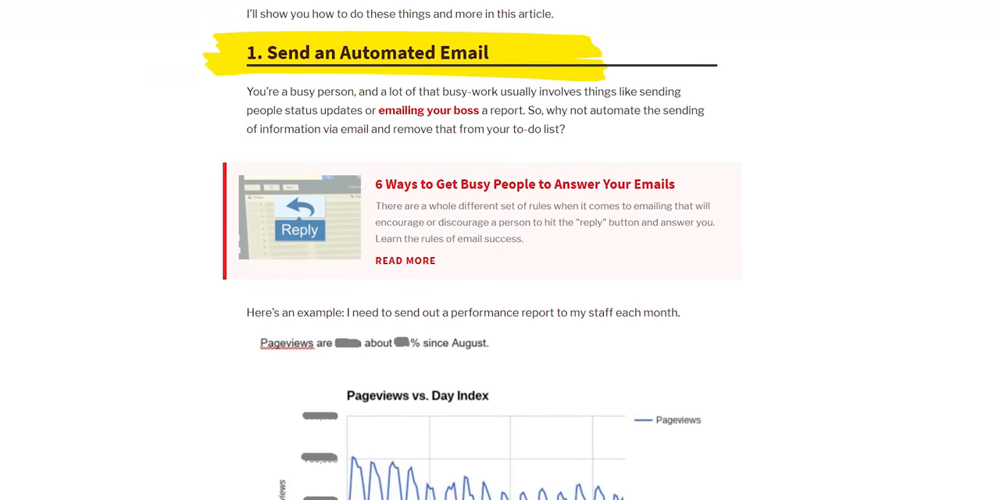
pyautogui.scroll(-3)
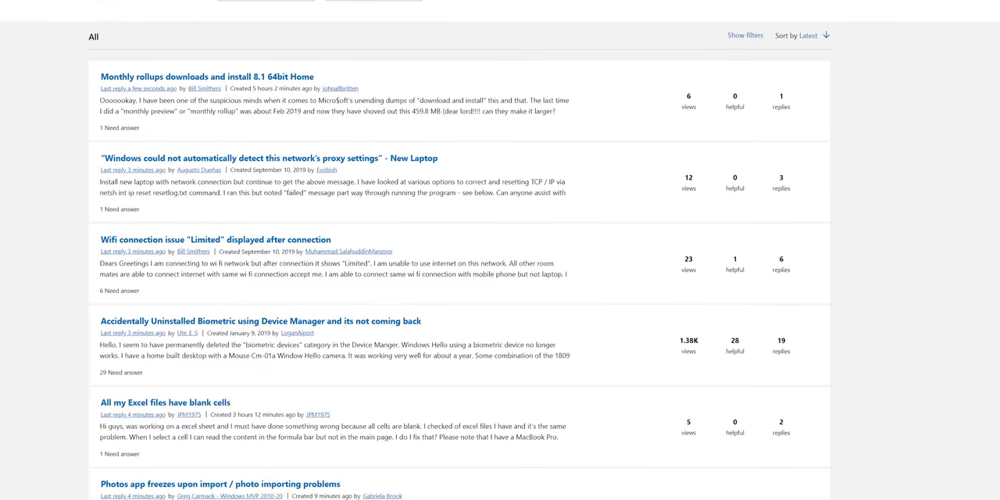
# Scroll the Microsoft Community questions, then the Linus Tech Tips Windows topic list.
pyautogui.scroll(-3)
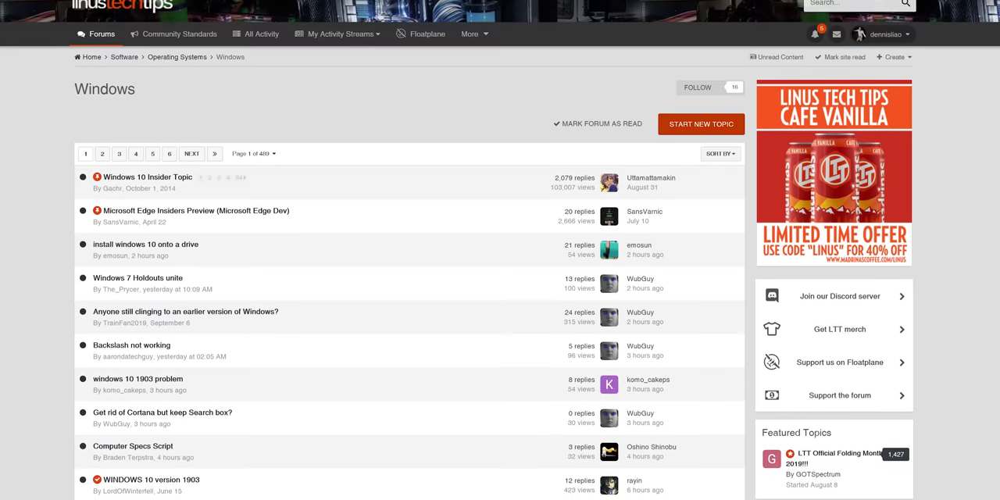
pyautogui.scroll(-3)
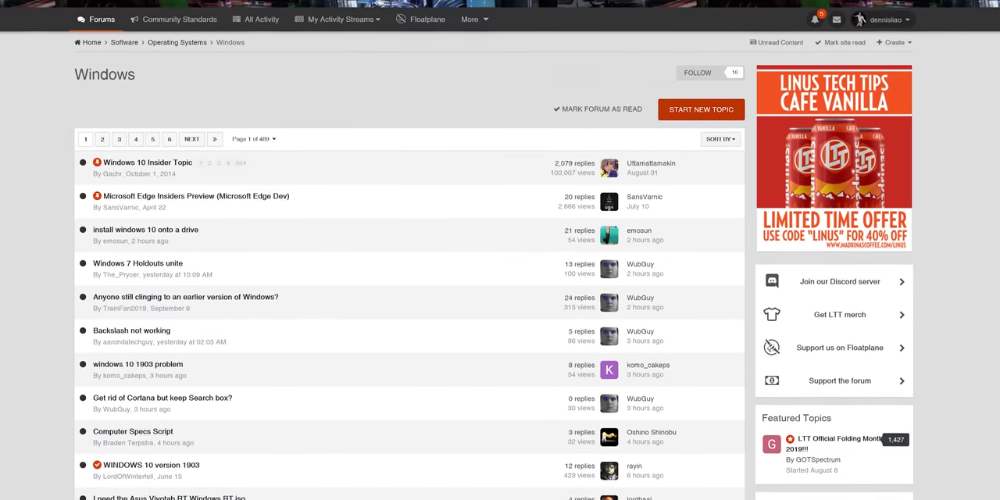